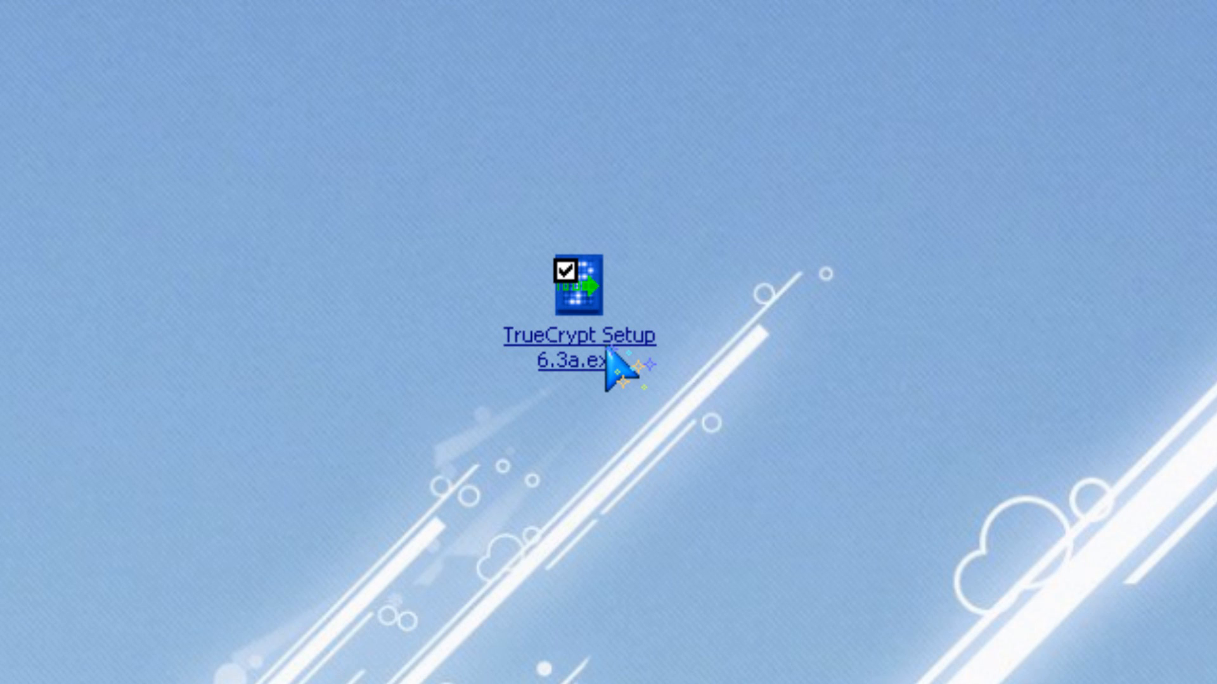
- Launch TrueCrypt Setup 6.3a.exe and accept the license terms
double_click(574, 279)
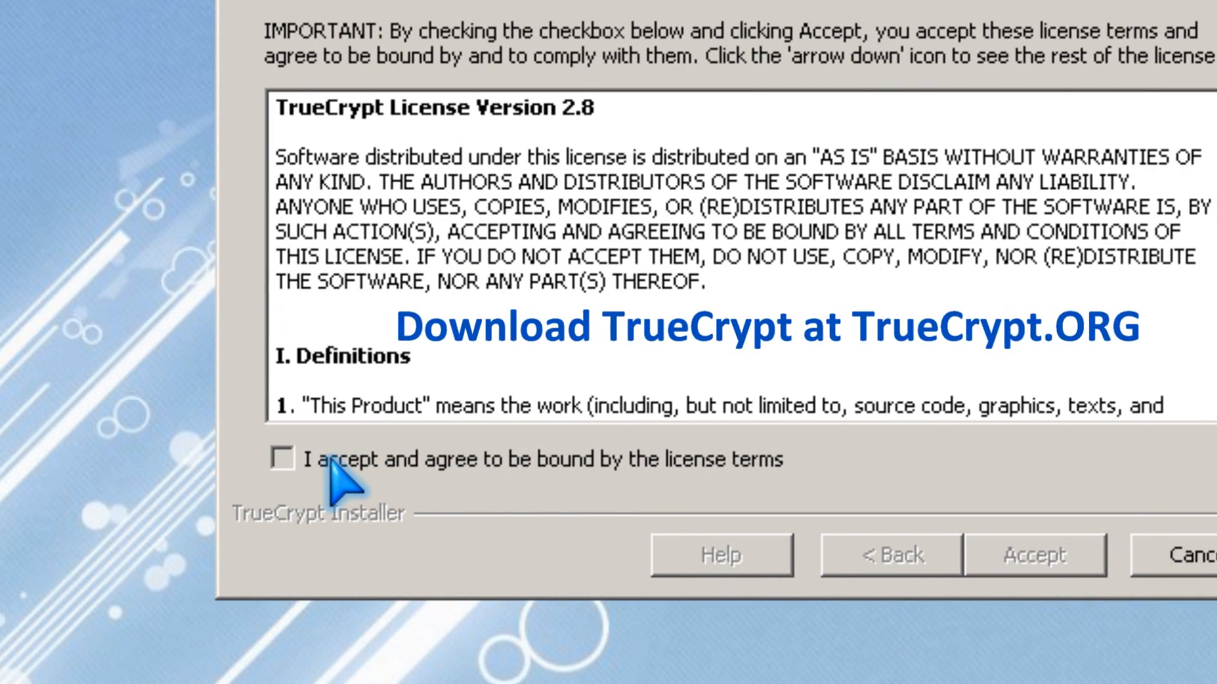
click(283, 458)
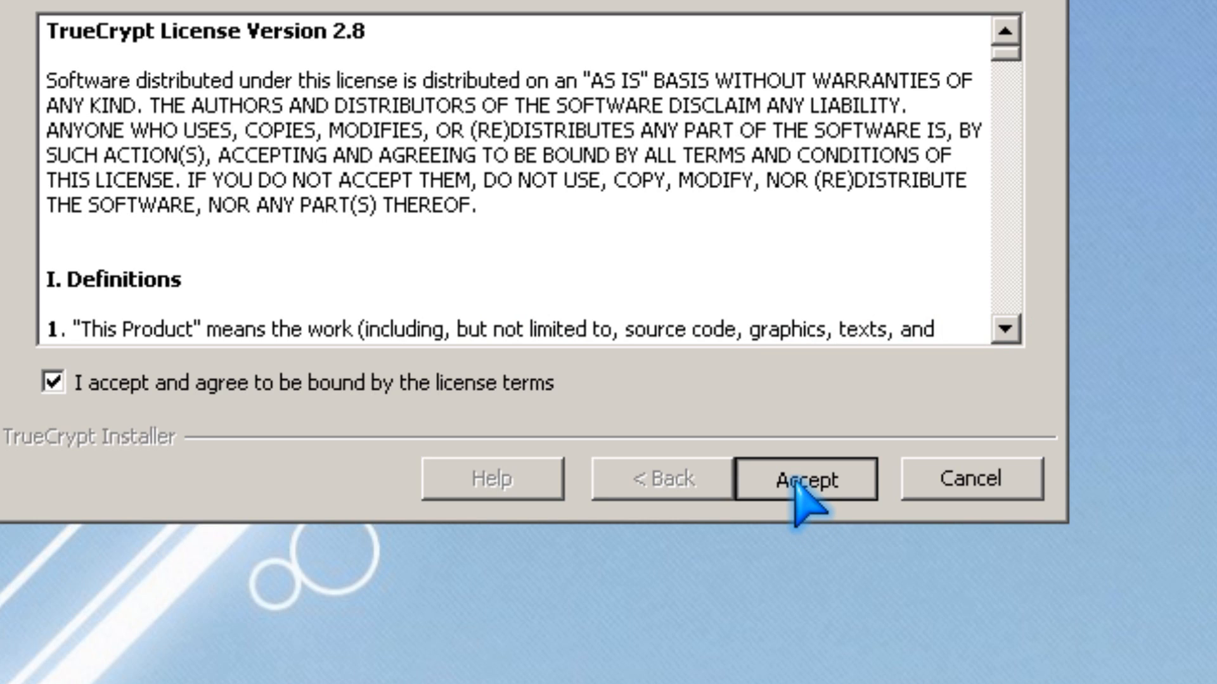
click(804, 478)
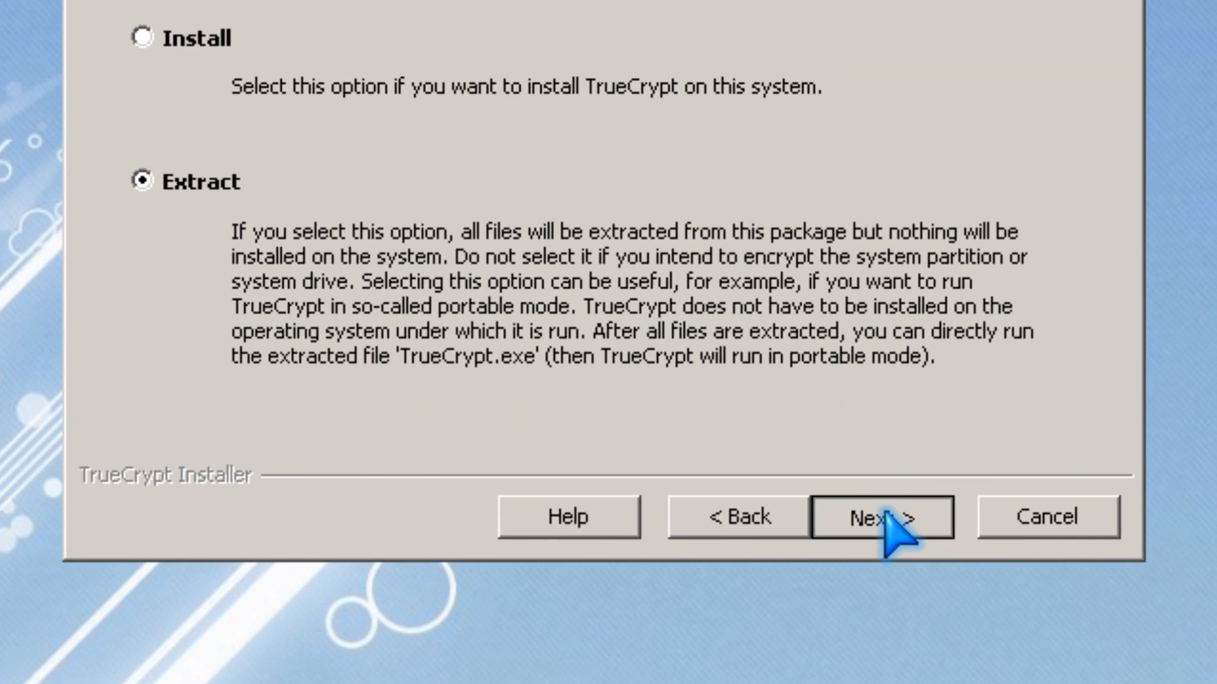
- Choose Extract and set Removable Disk (F:) as the destination folder
click(881, 517)
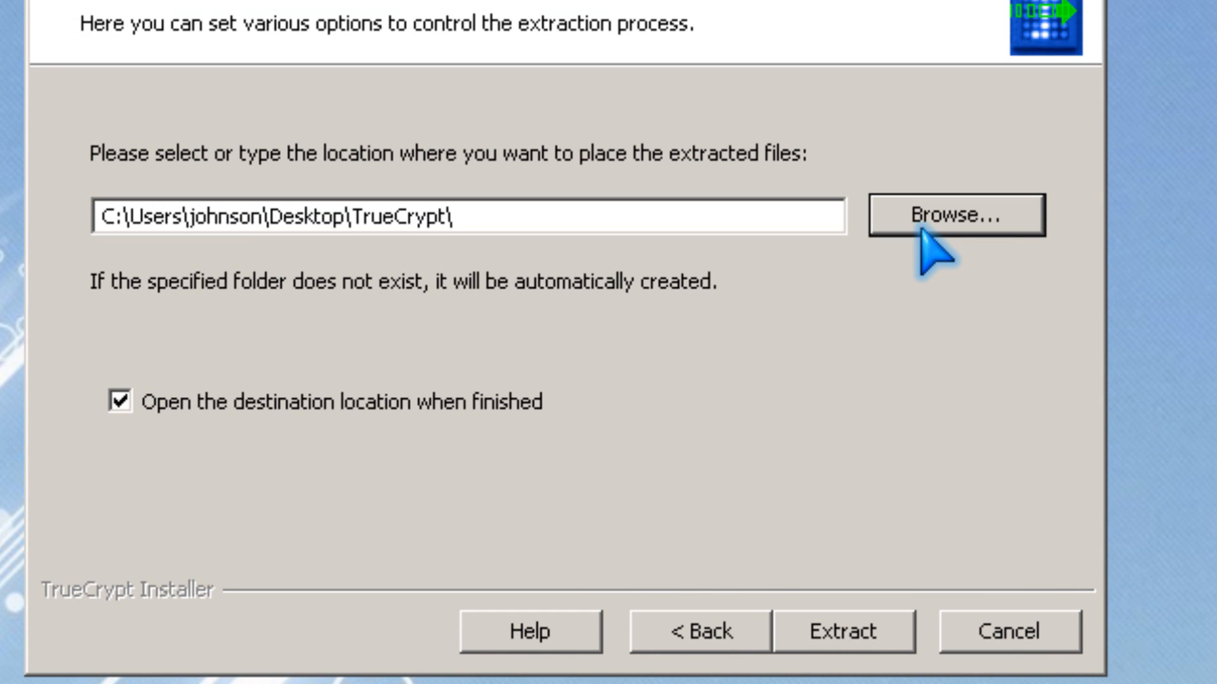
click(953, 214)
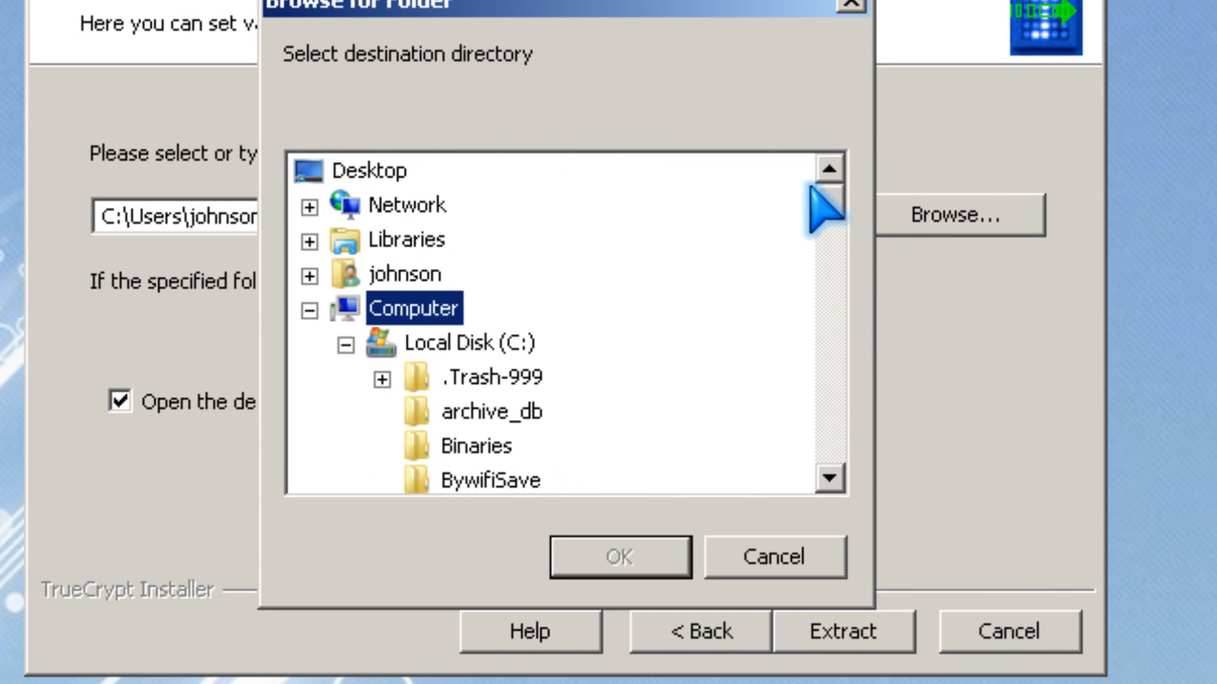
click(489, 446)
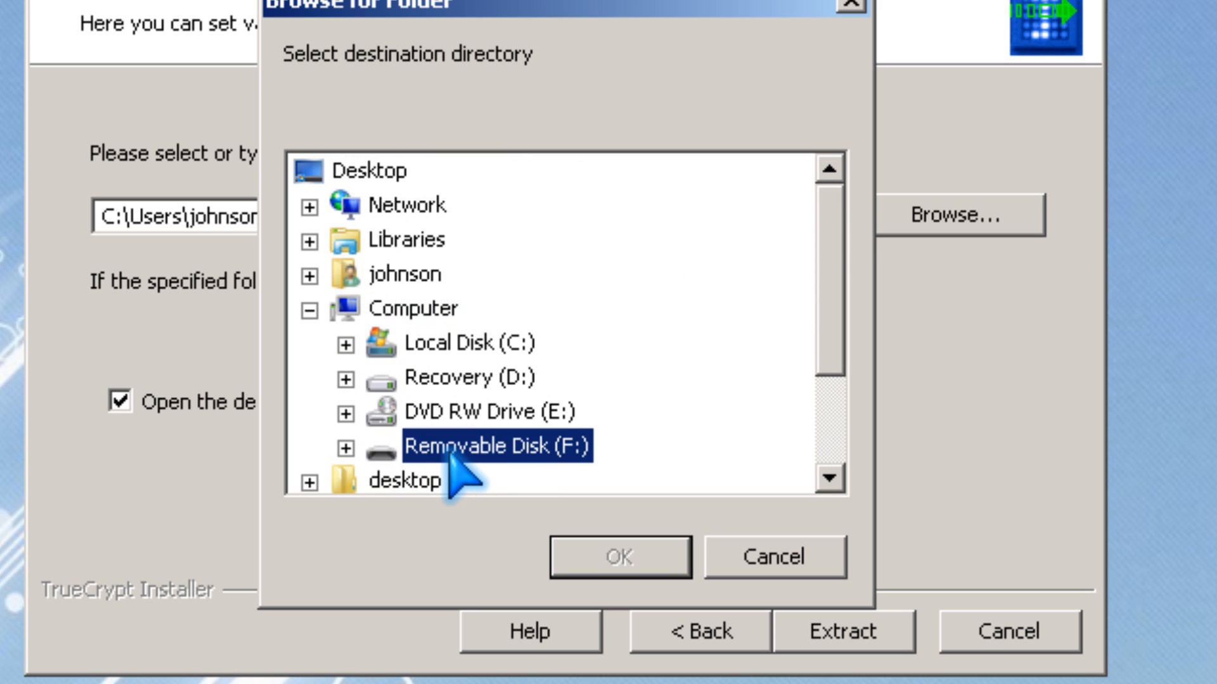
click(497, 447)
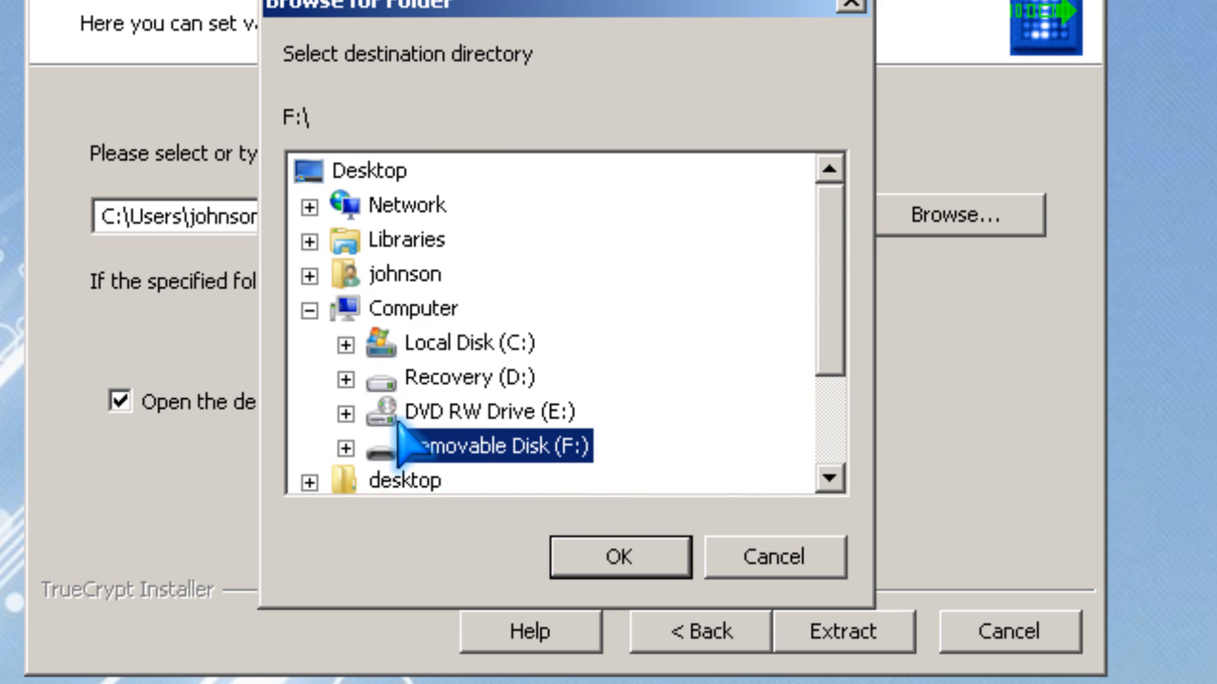
mouse_move(599, 498)
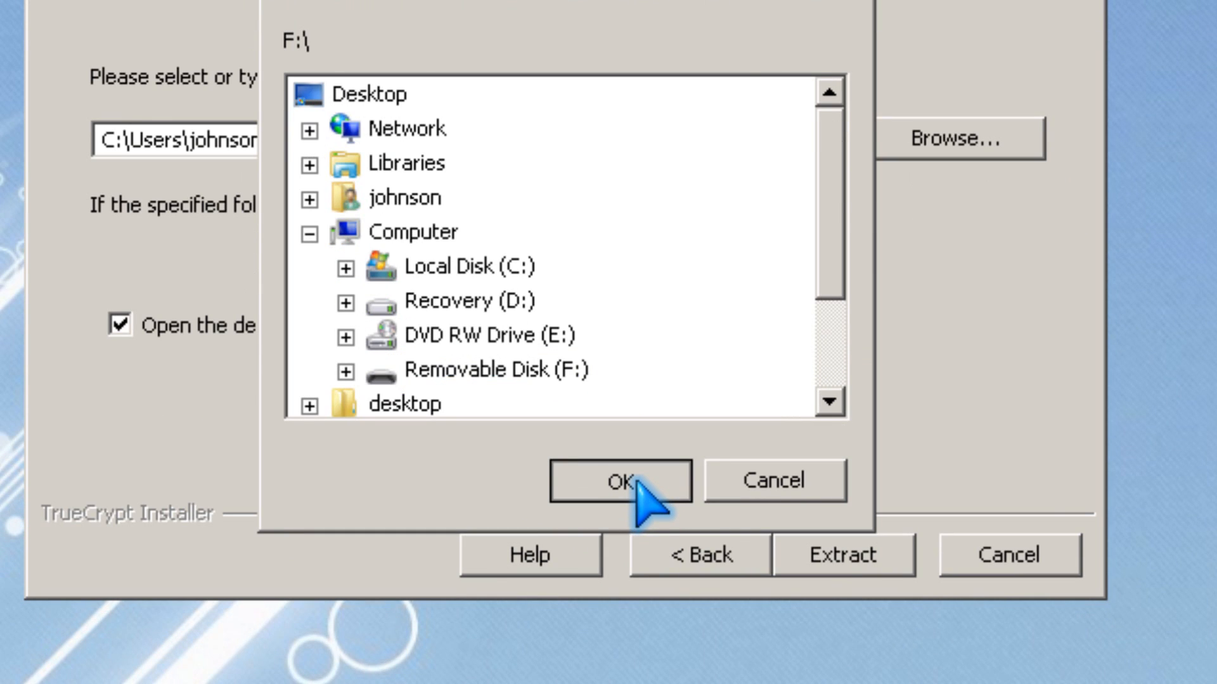
click(619, 480)
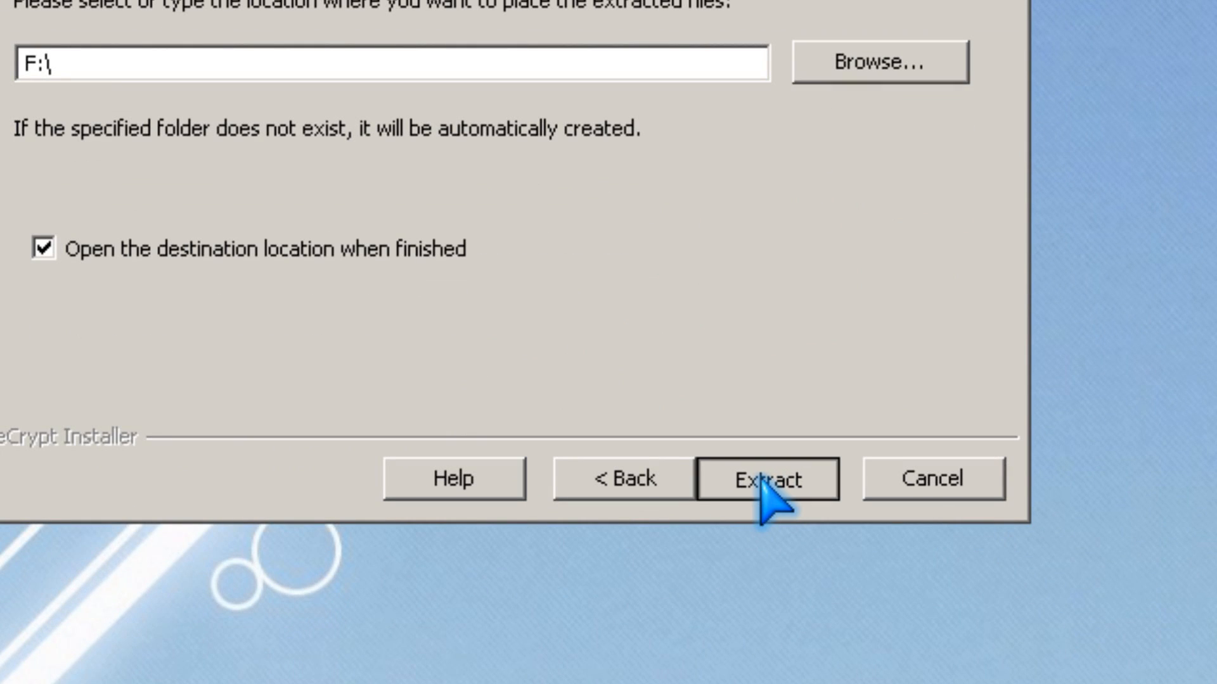
- Extract the TrueCrypt files to F:\, dismiss the success message and finish setup
click(766, 478)
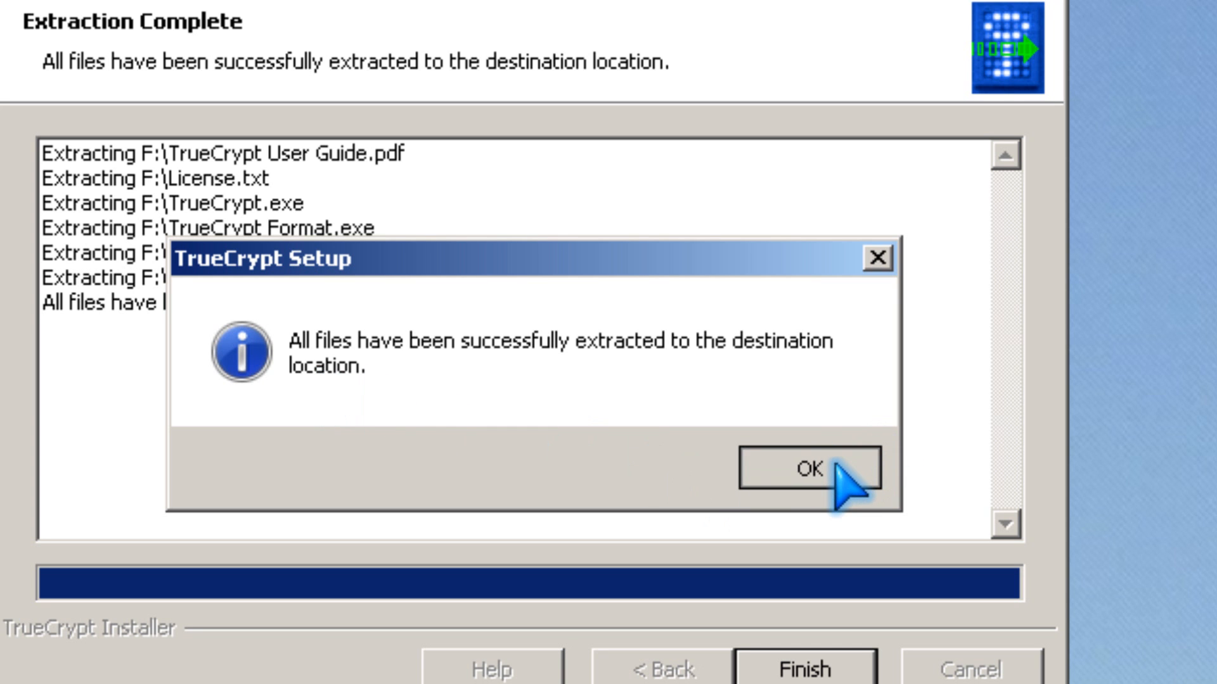
click(806, 469)
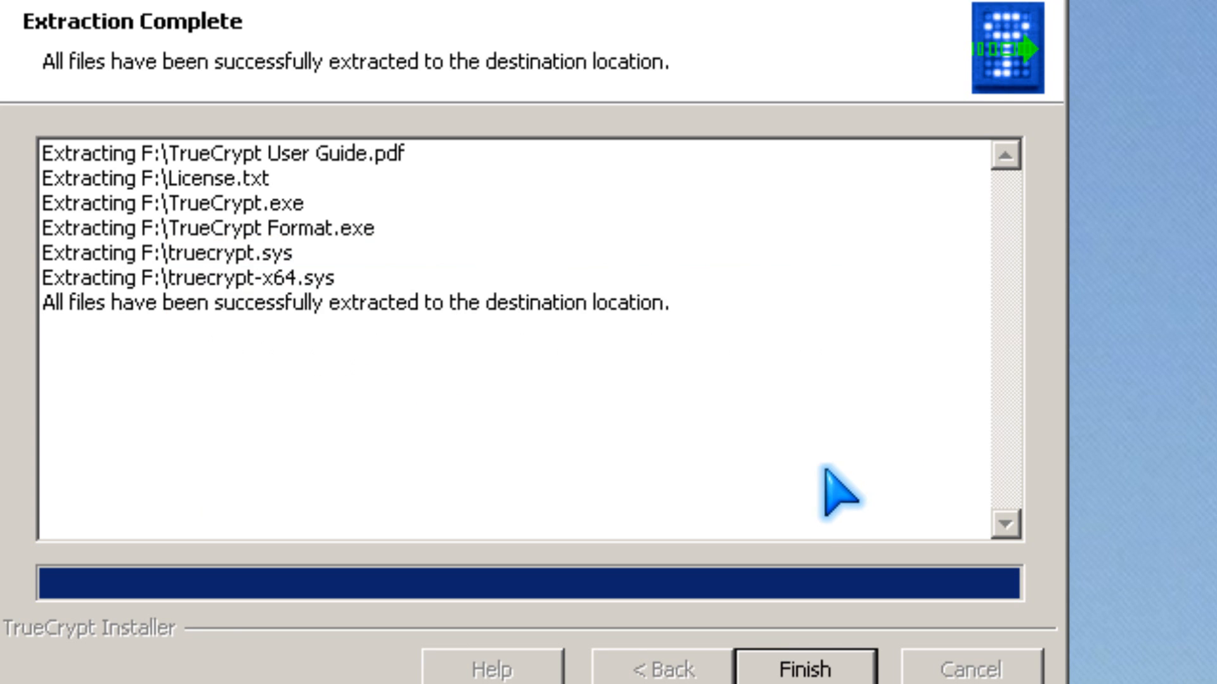
click(786, 666)
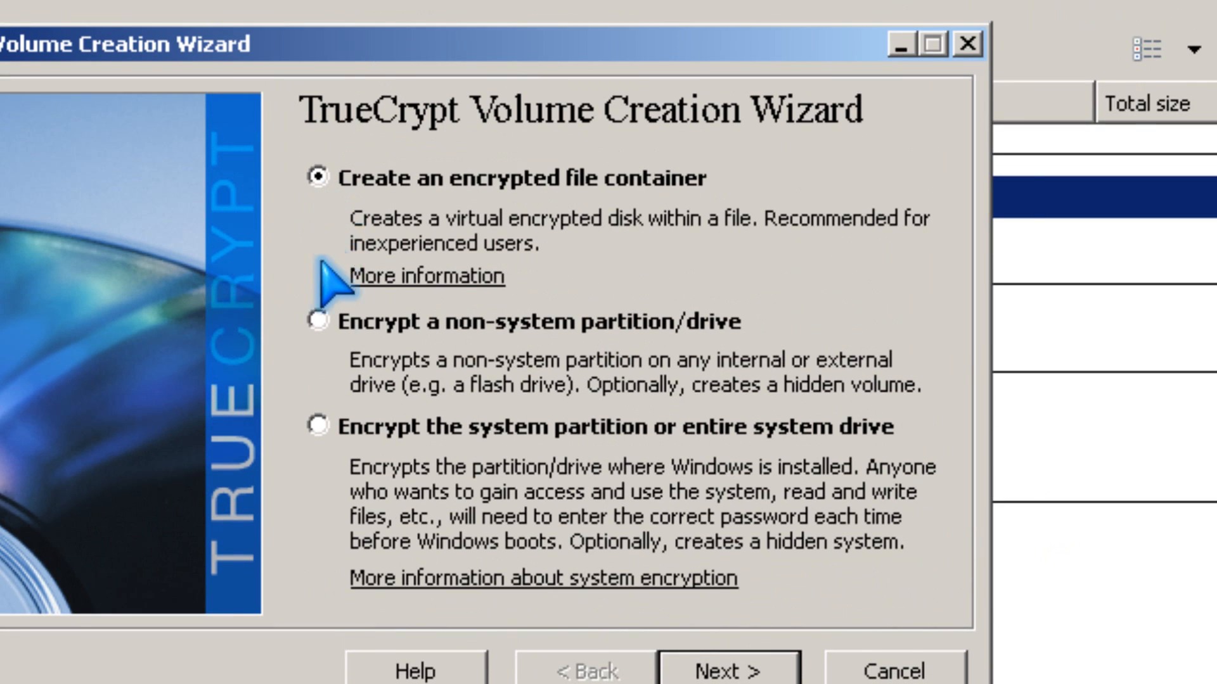
- Create a standard encrypted file container saved as F:\a and continue to encryption options
click(316, 323)
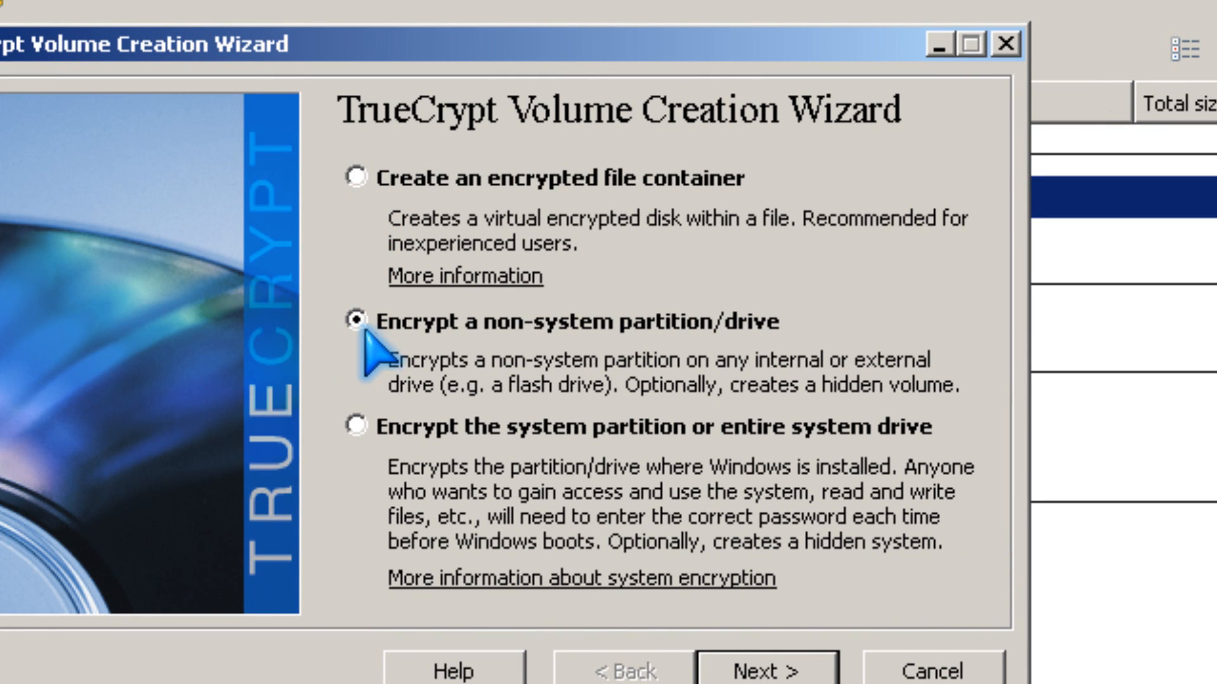
mouse_move(465, 478)
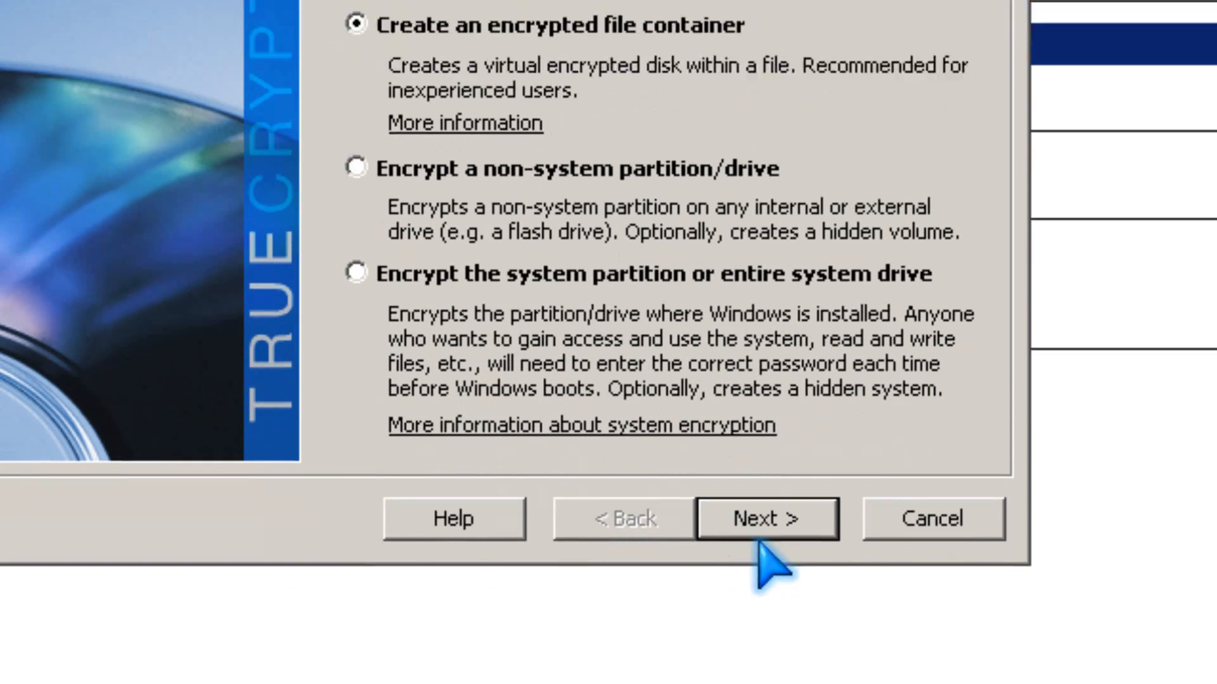
click(765, 518)
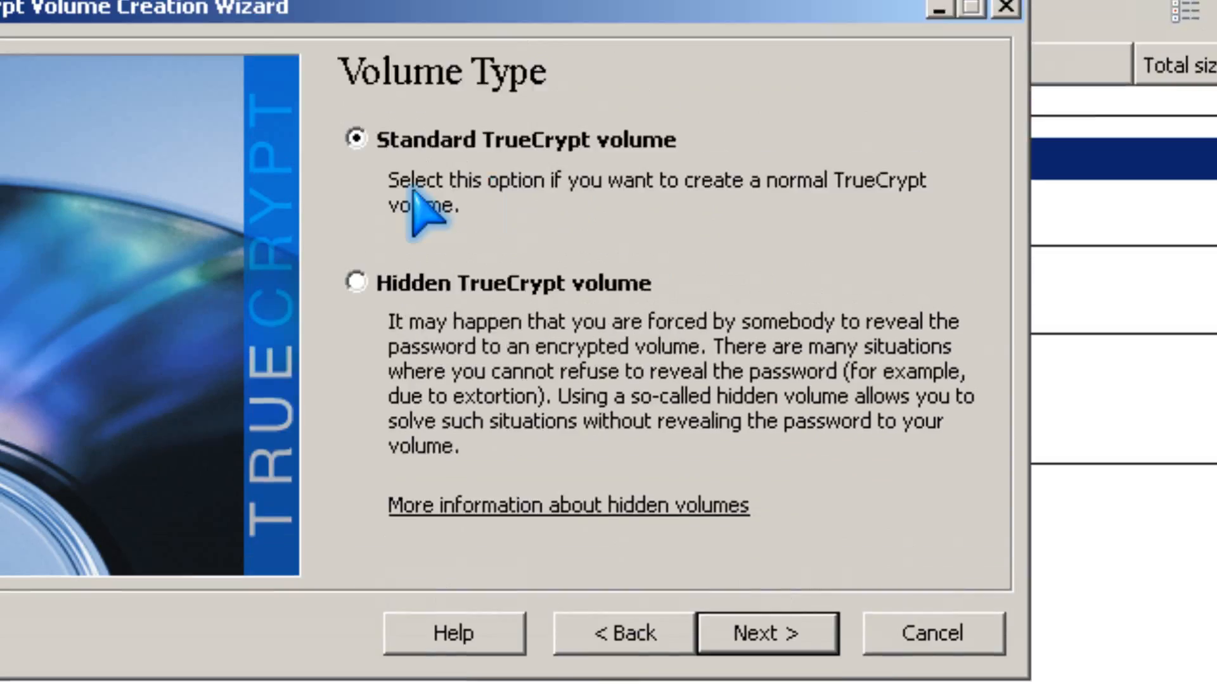
click(766, 631)
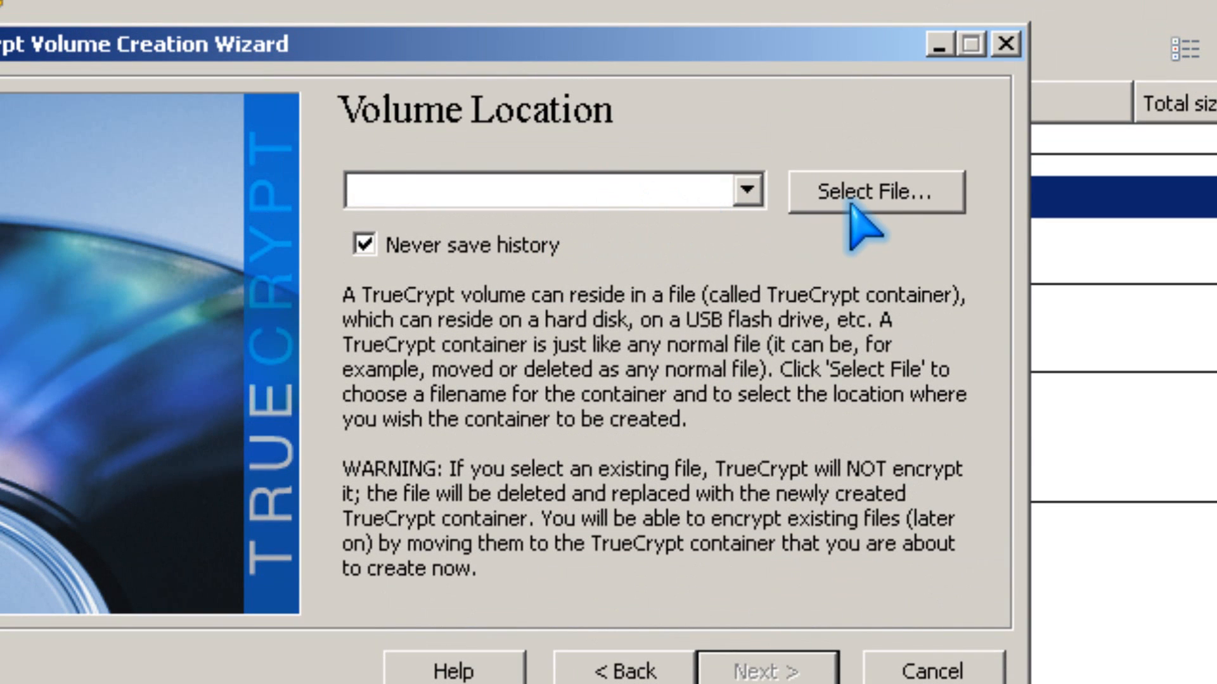
click(873, 191)
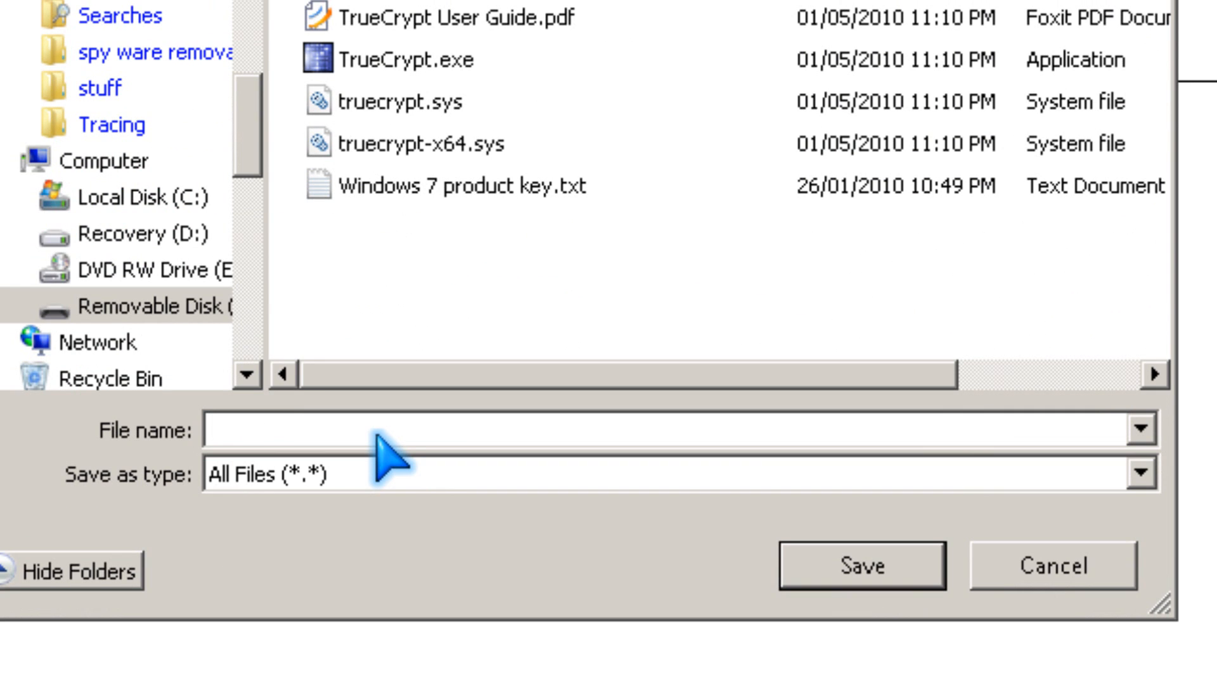
click(859, 565)
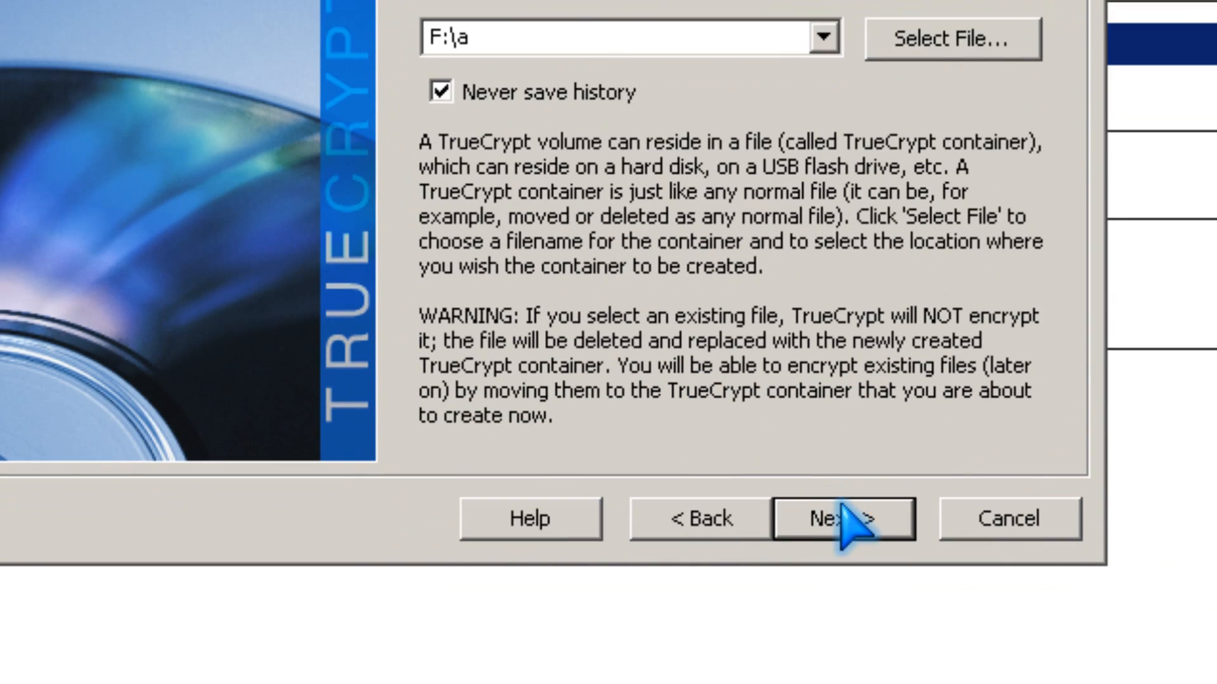
click(841, 517)
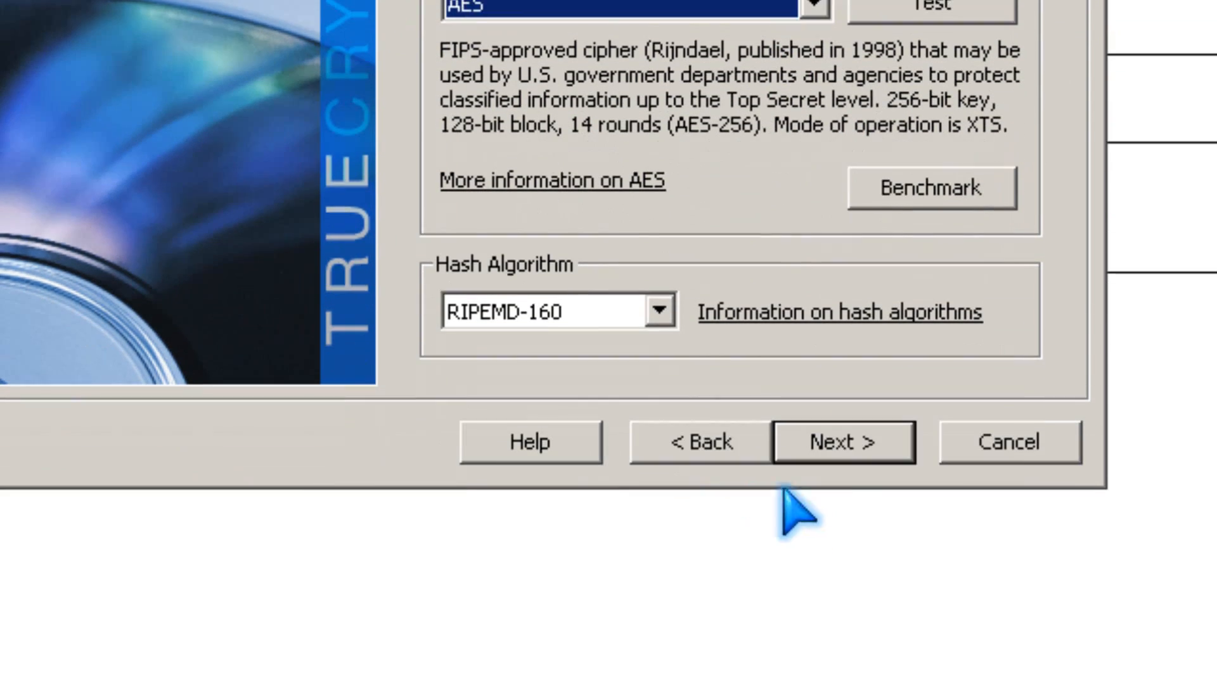
- Keep AES/RIPEMD-160, set size 1 MB, enter the password and format the FAT volume
click(842, 443)
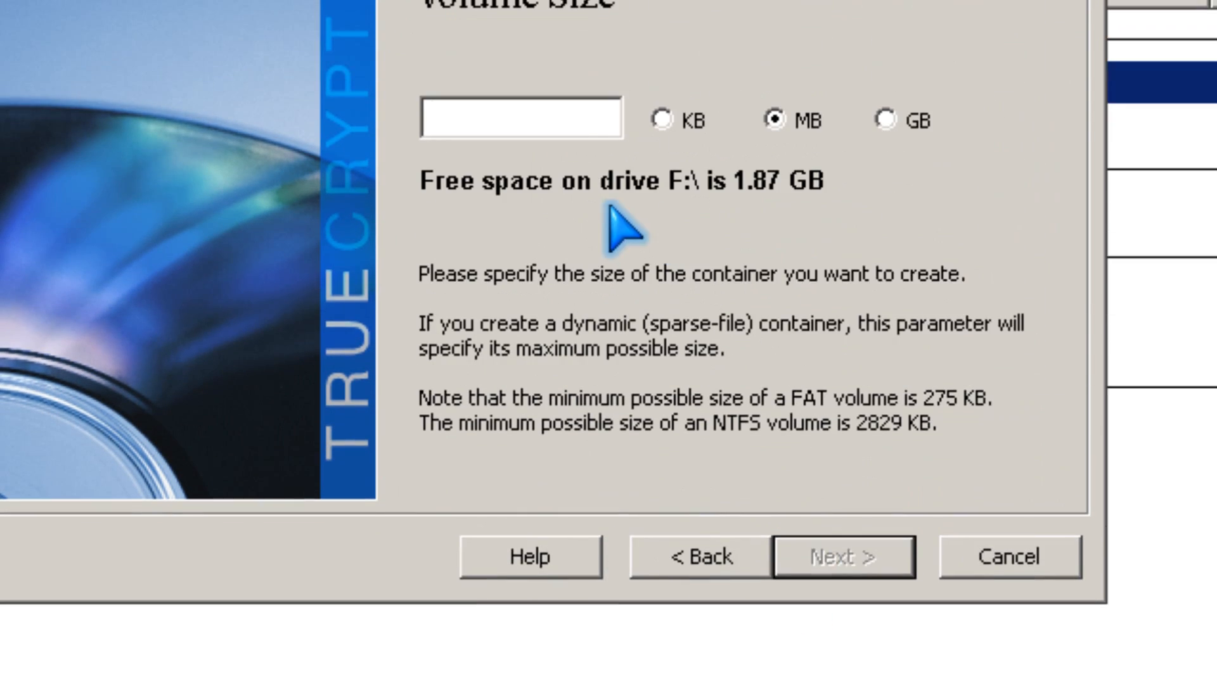
text(1)
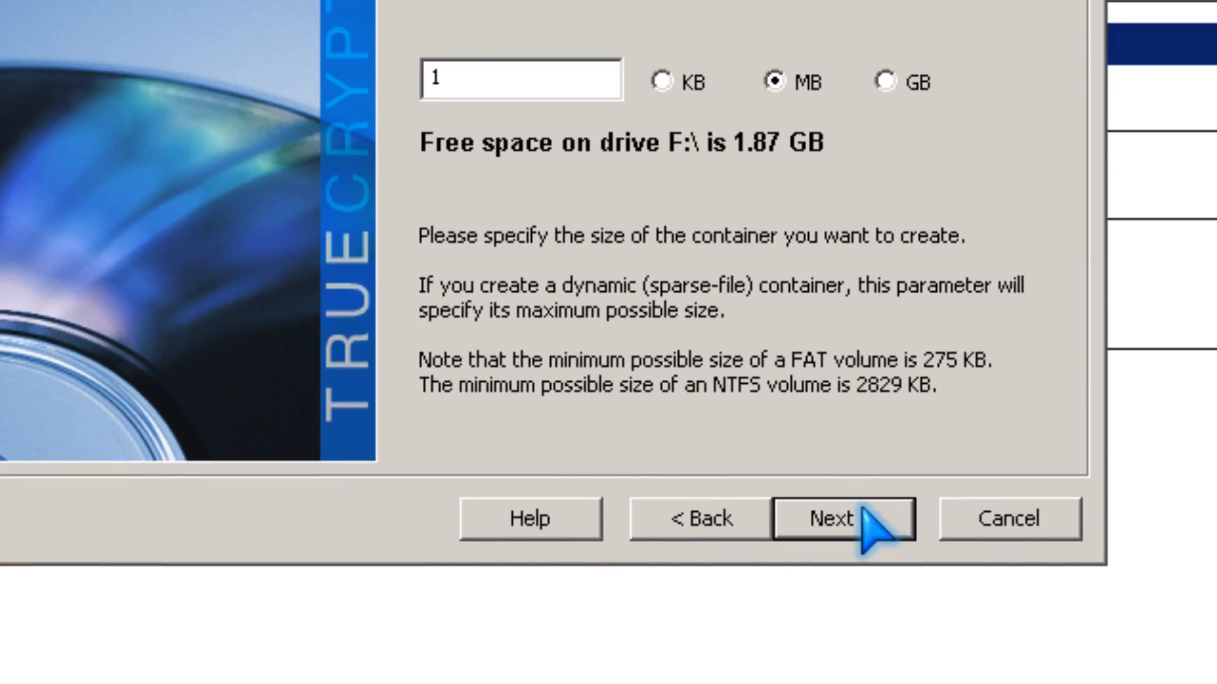
click(841, 517)
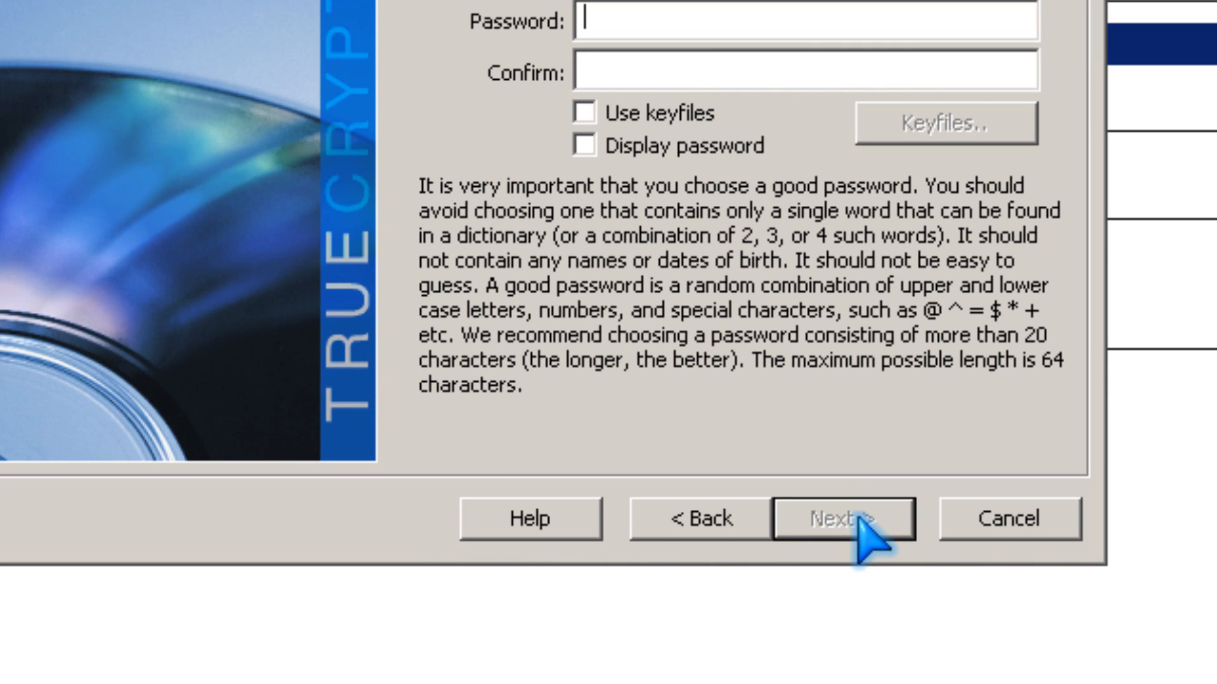
text(*)
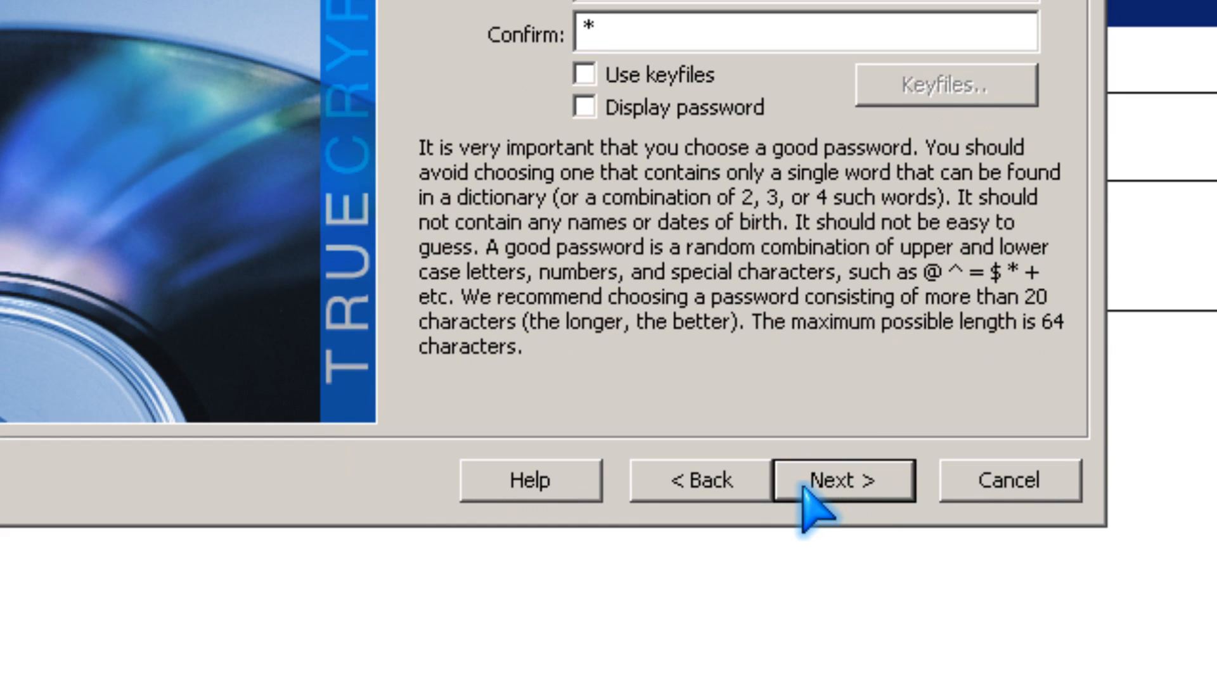
click(841, 479)
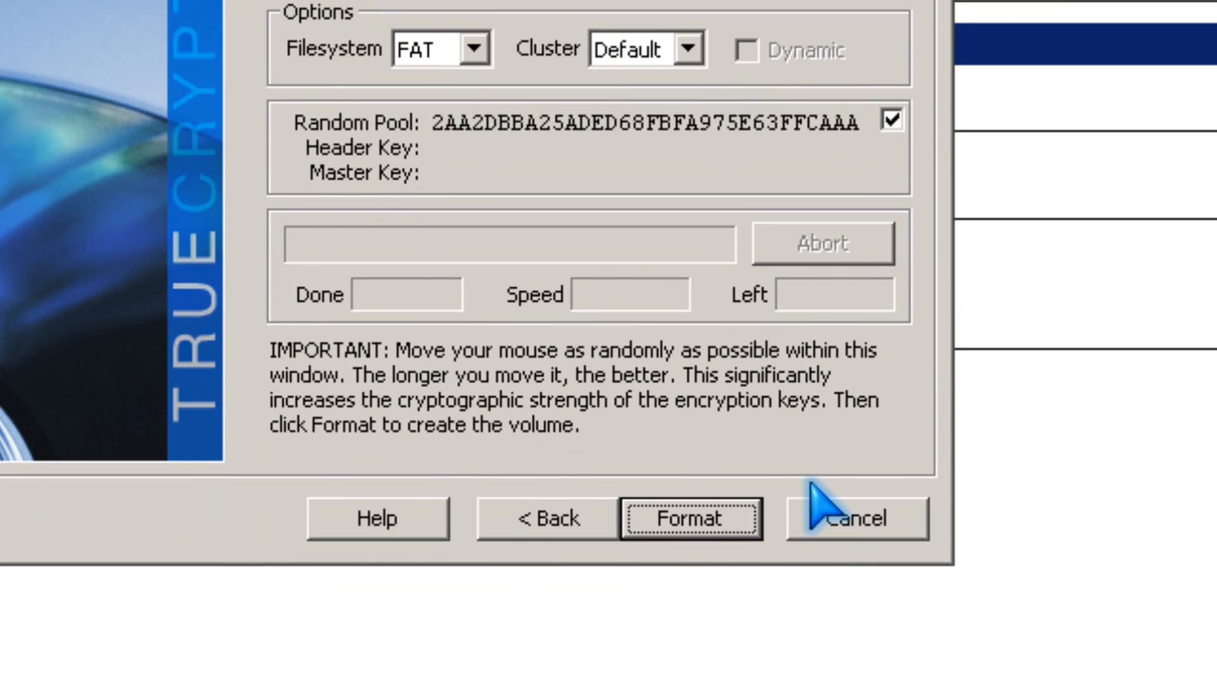
click(690, 518)
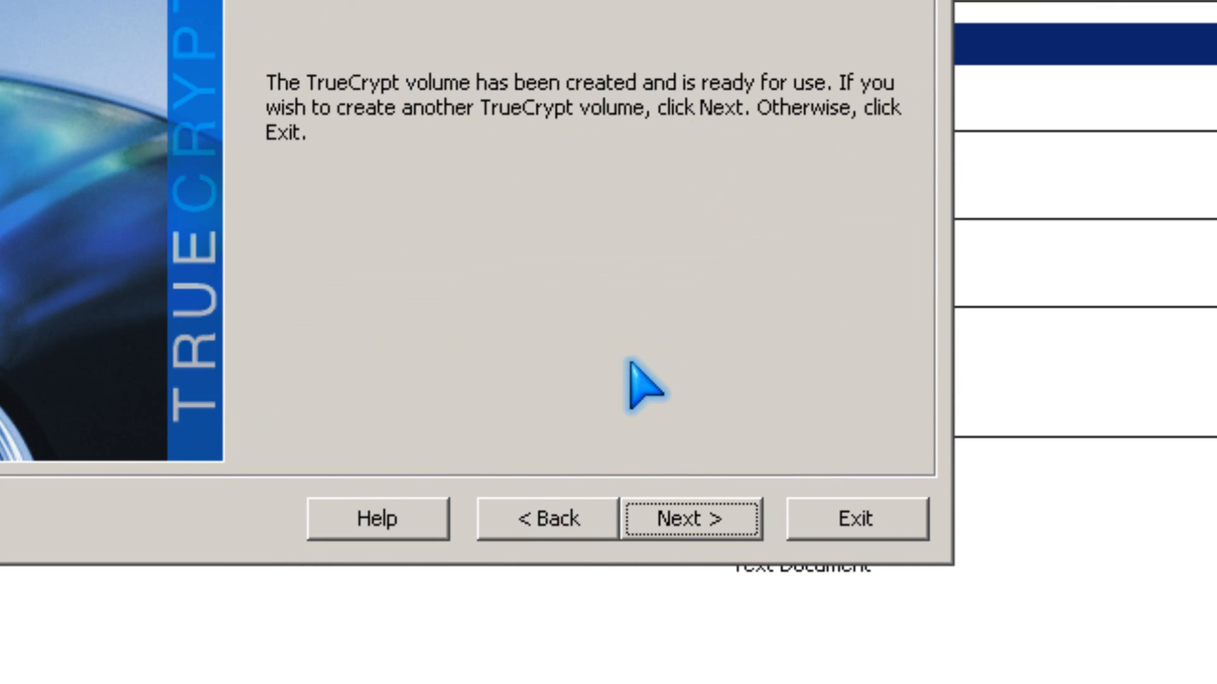
mouse_move(790, 504)
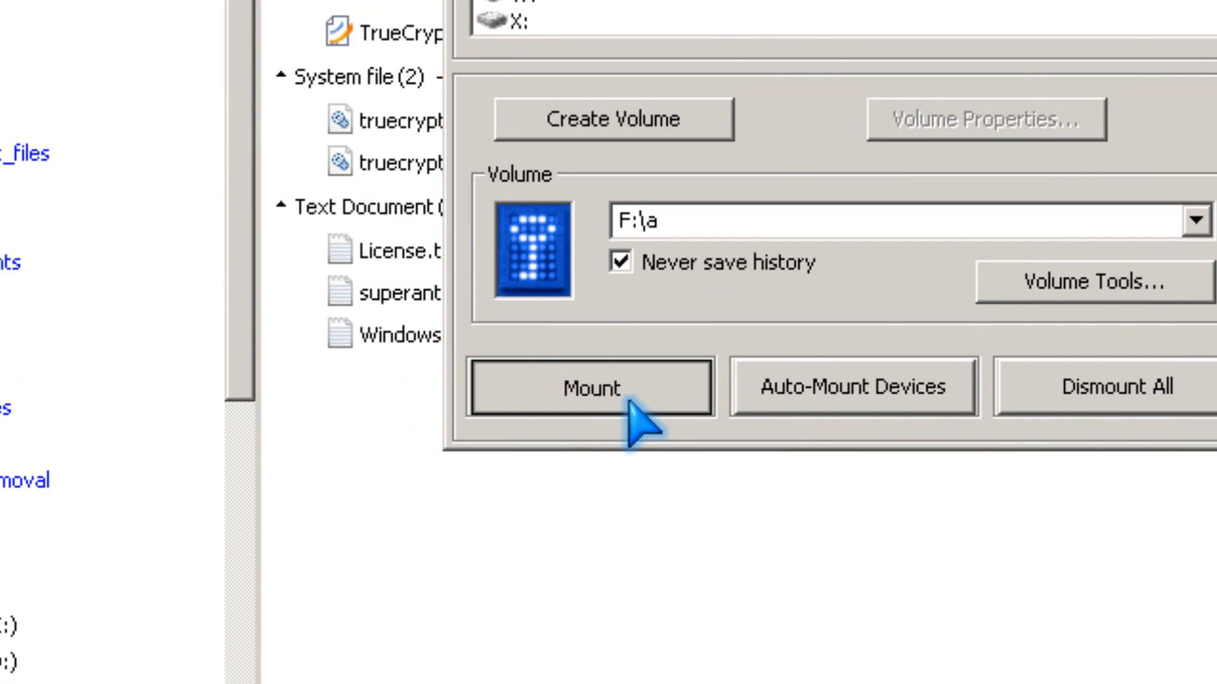
- Mount the F:\a container, which appears as drive S:
click(589, 388)
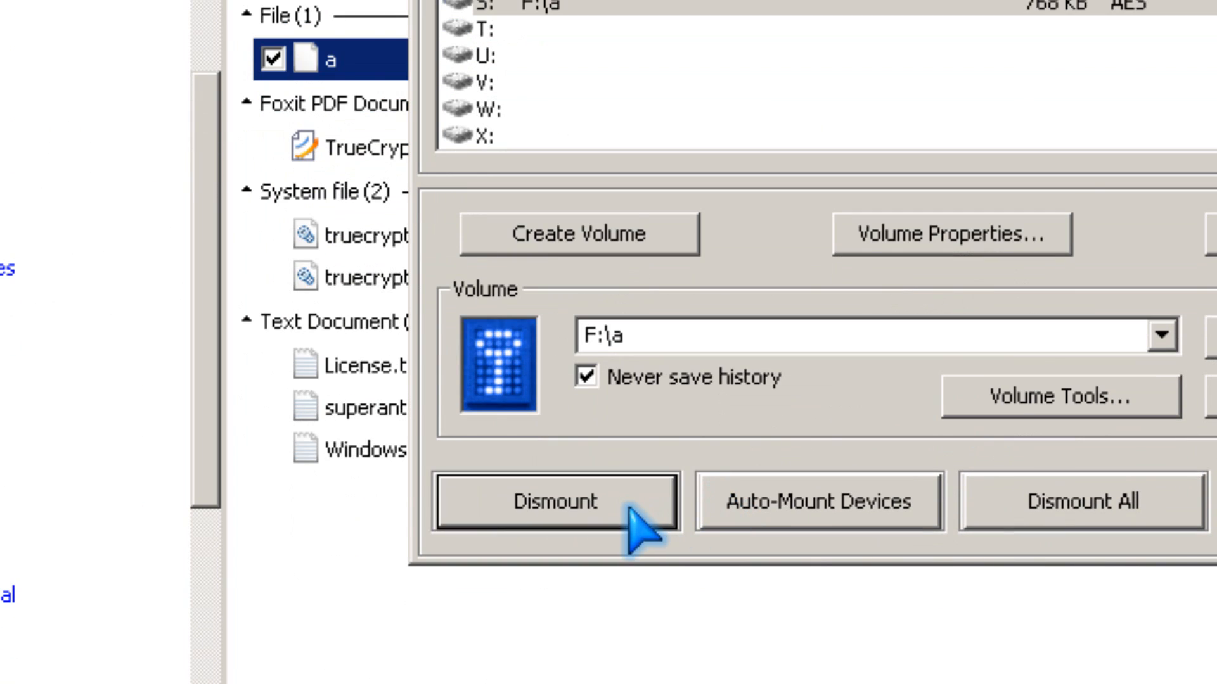
- Dismount the S: volume, forcing it despite files in use
click(553, 501)
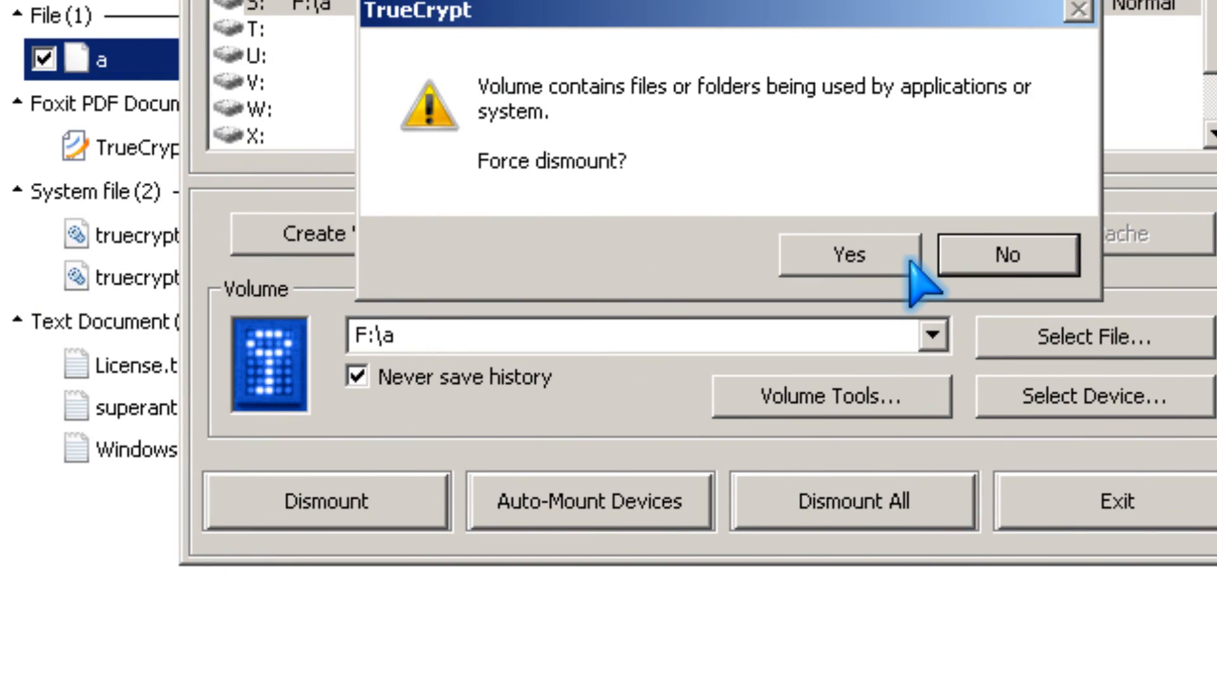
click(847, 254)
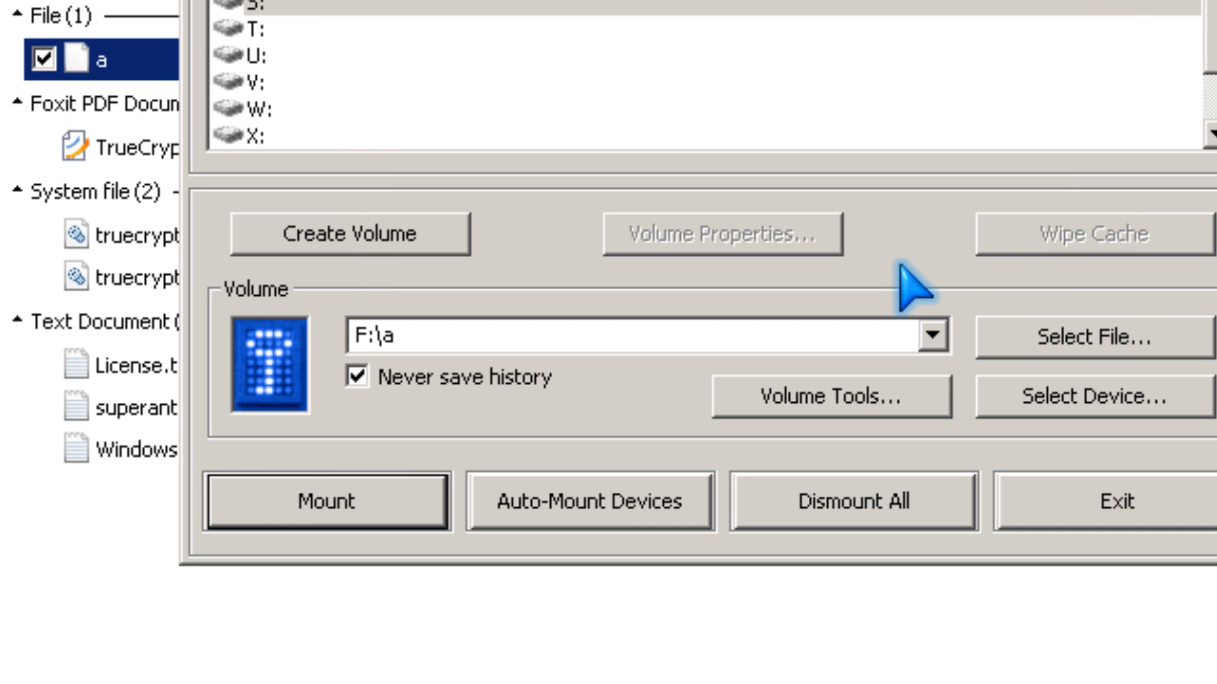